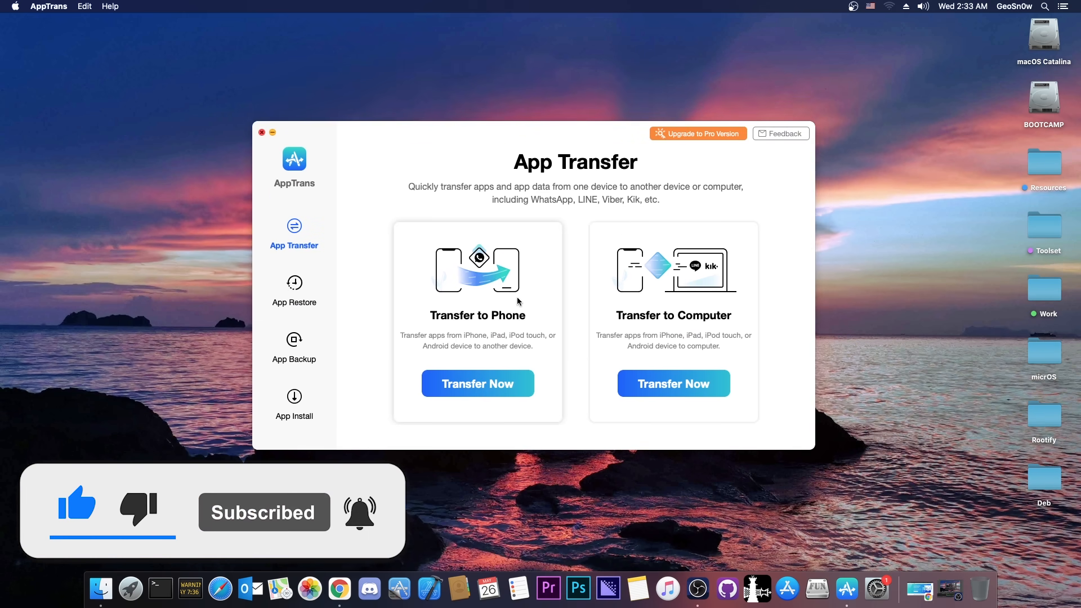
mouse_move(294, 290)
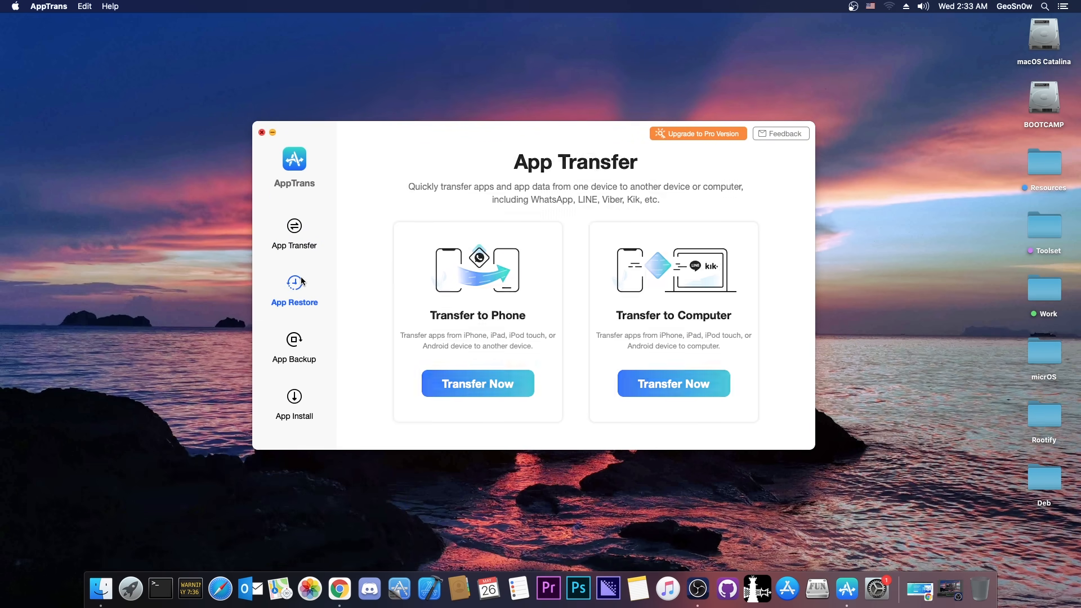
Scroll through the current page, visiting the Taurine jailbreak site
left_click(294, 289)
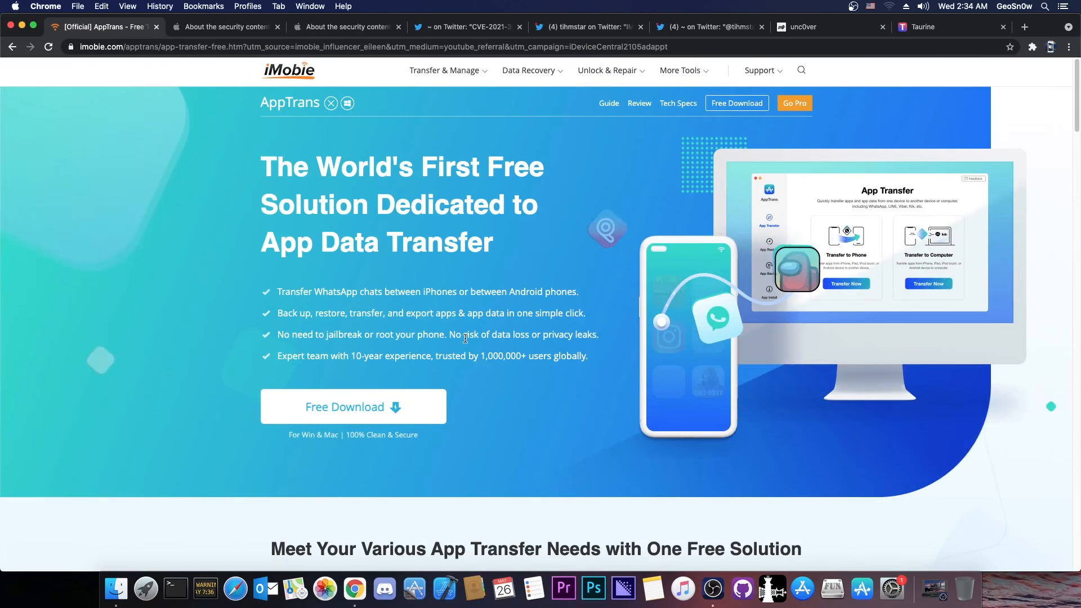
scroll("down", 3)
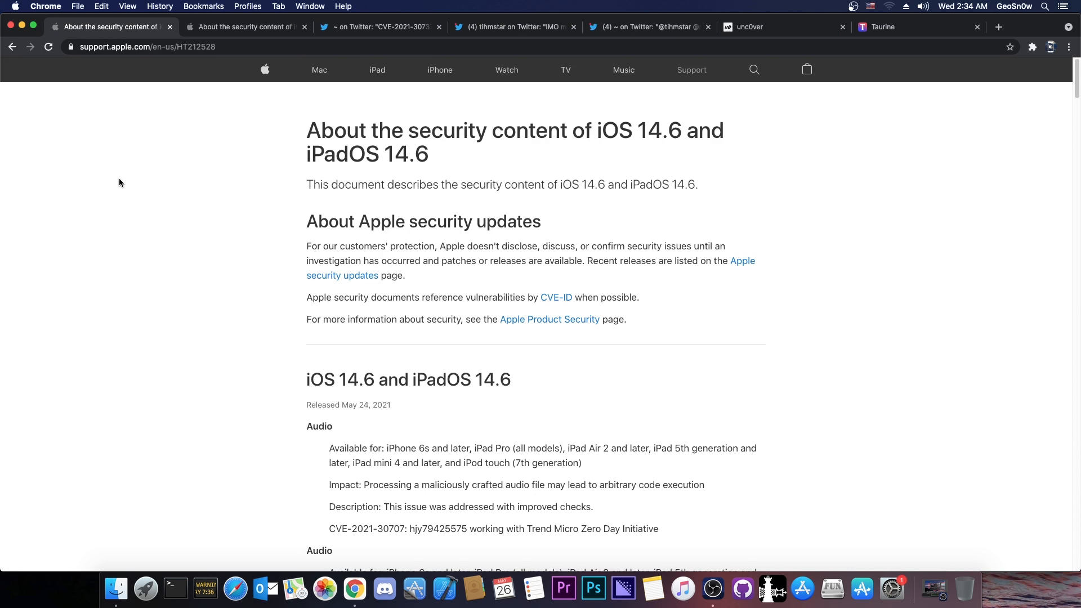
mouse_move(135, 196)
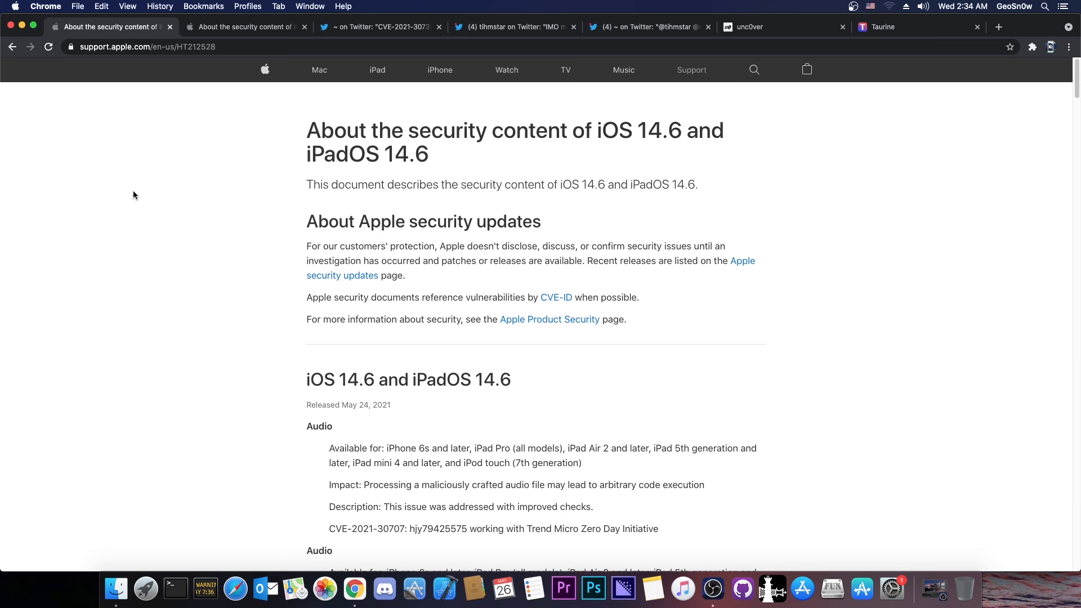
scroll("down", 3)
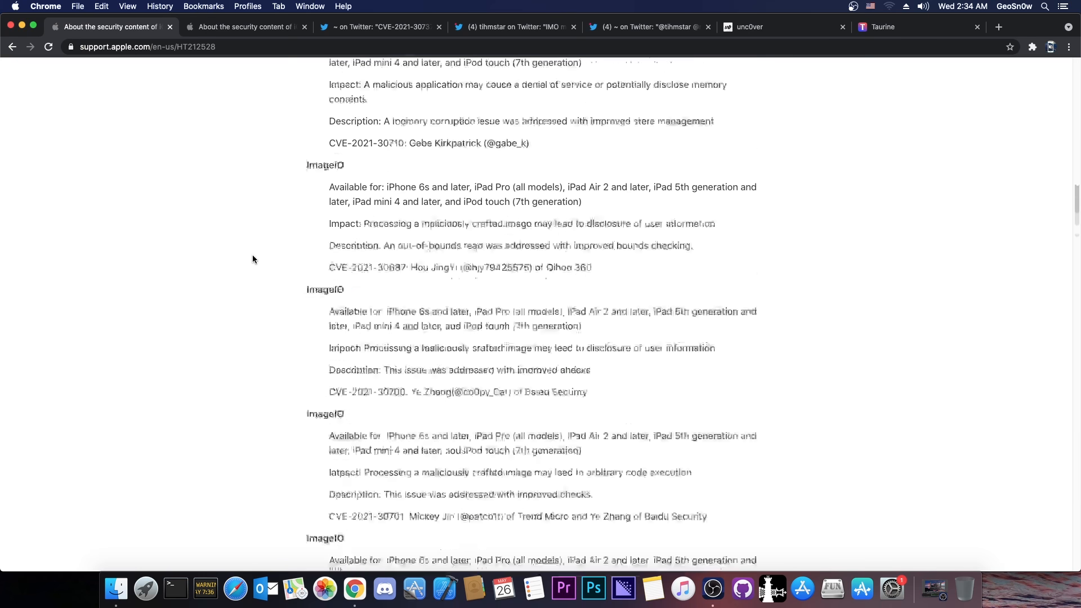
scroll("down", 3)
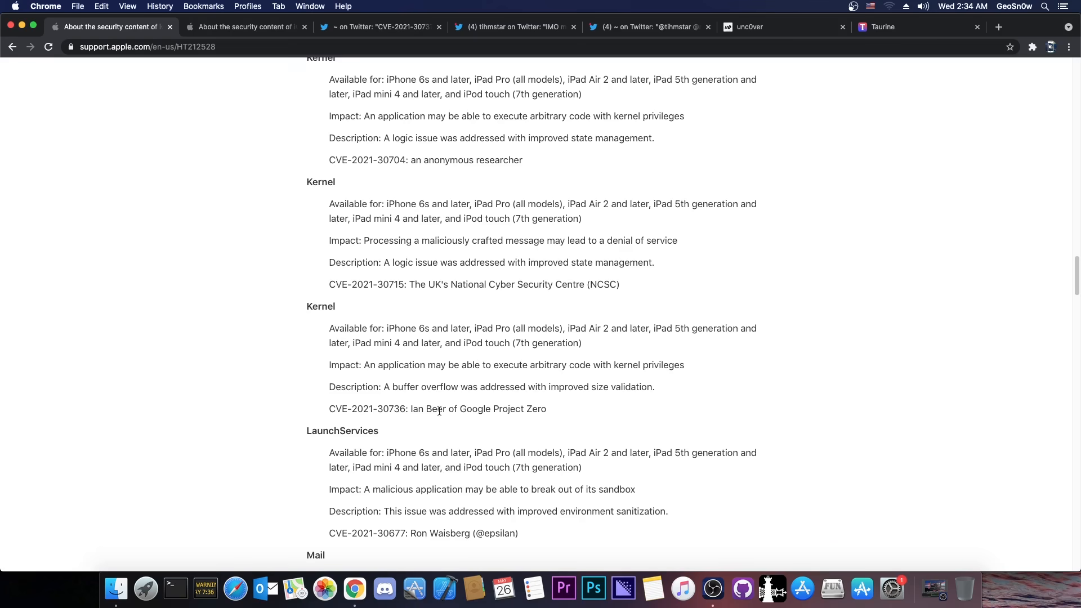
mouse_move(596, 413)
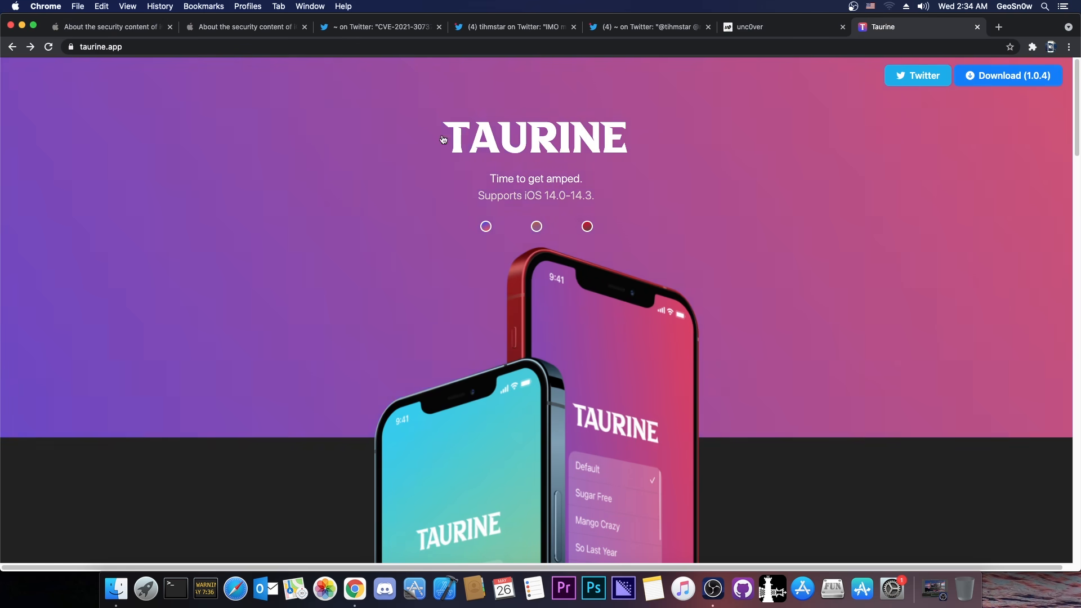
Return to Apple's iOS 14.6 security notes and read down to Additional recognition
left_click(111, 27)
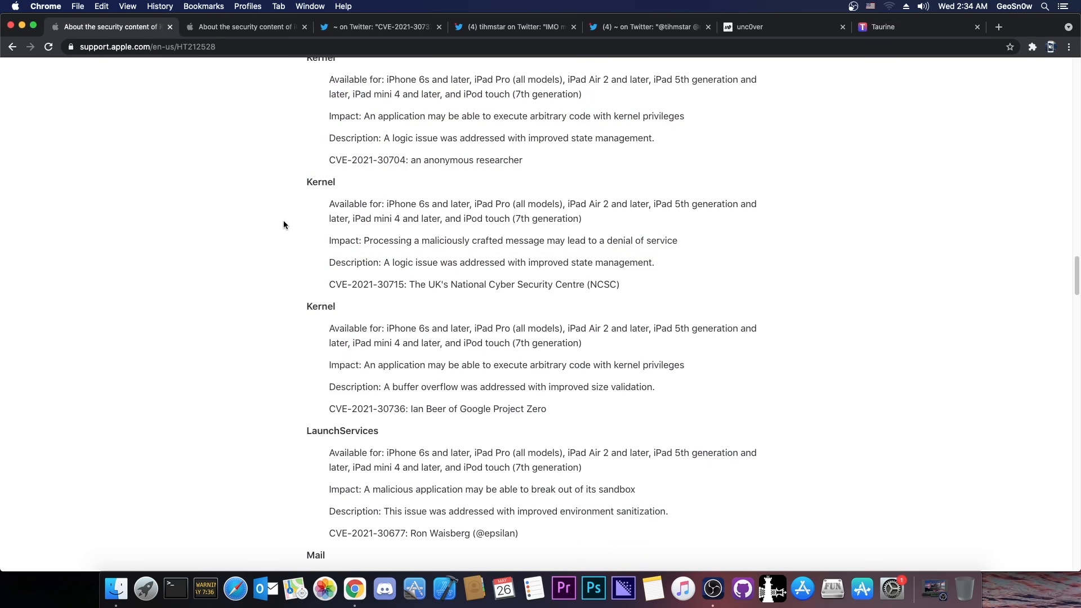
mouse_move(280, 212)
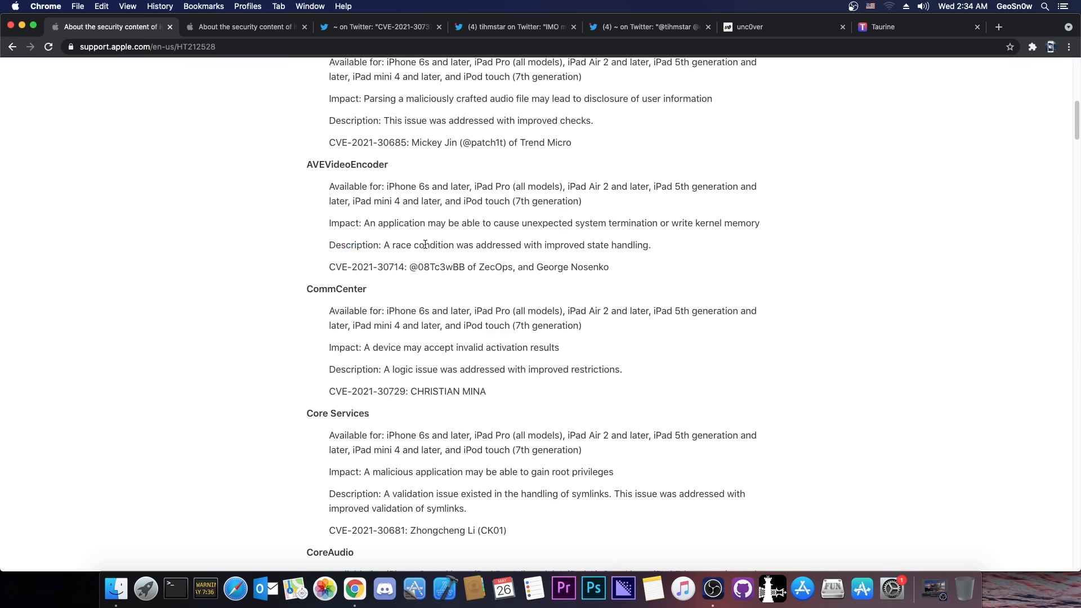
scroll("down", 3)
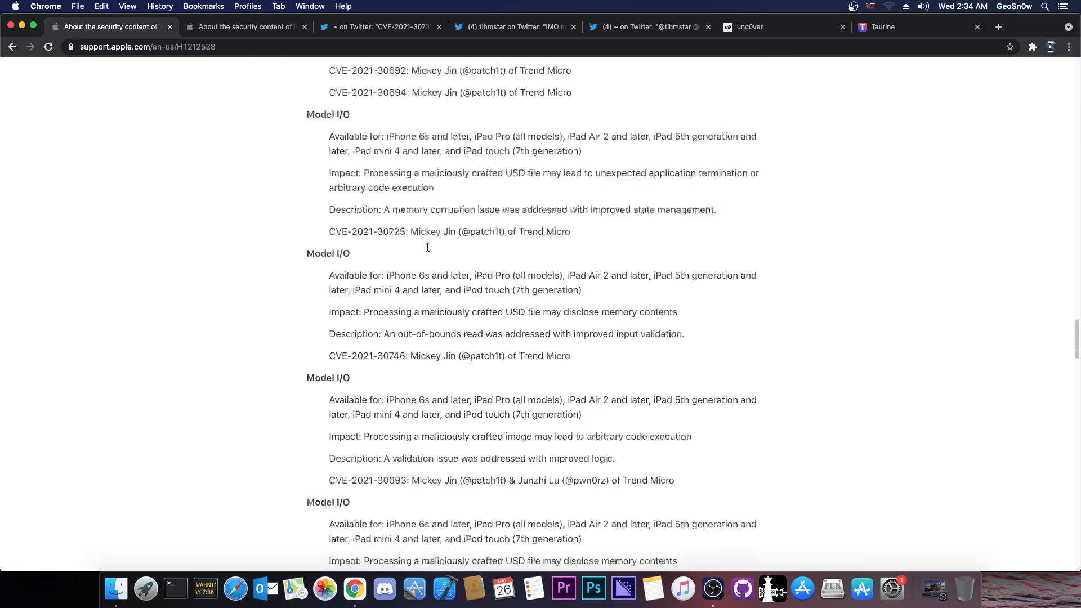
scroll("down", 3)
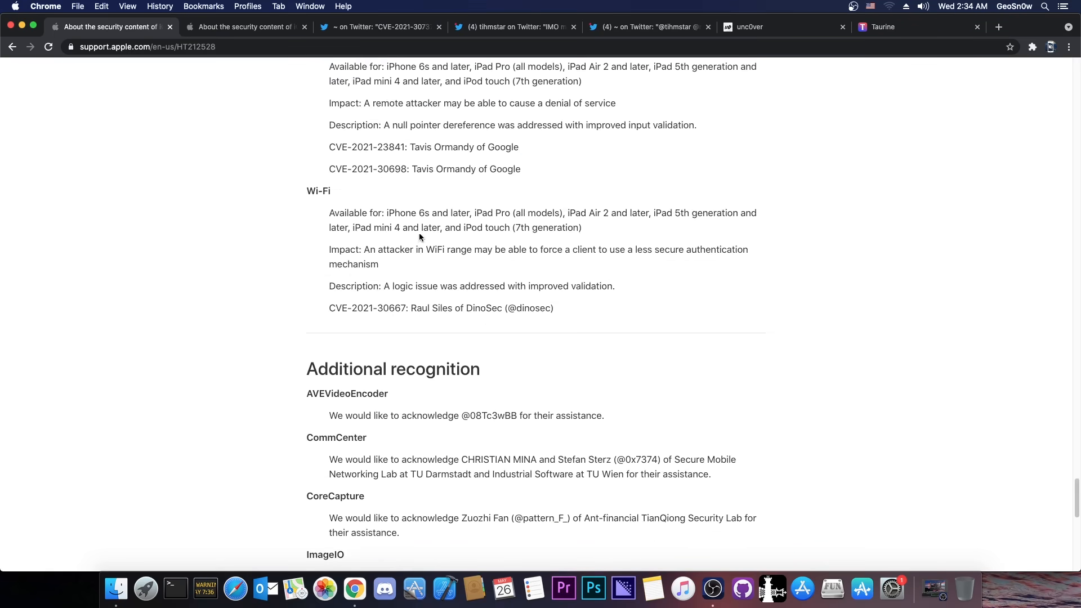
Compare xerub's CVE-2021-30737 tweet with the Security entry in Apple's iOS 14.6 notes
left_click(375, 27)
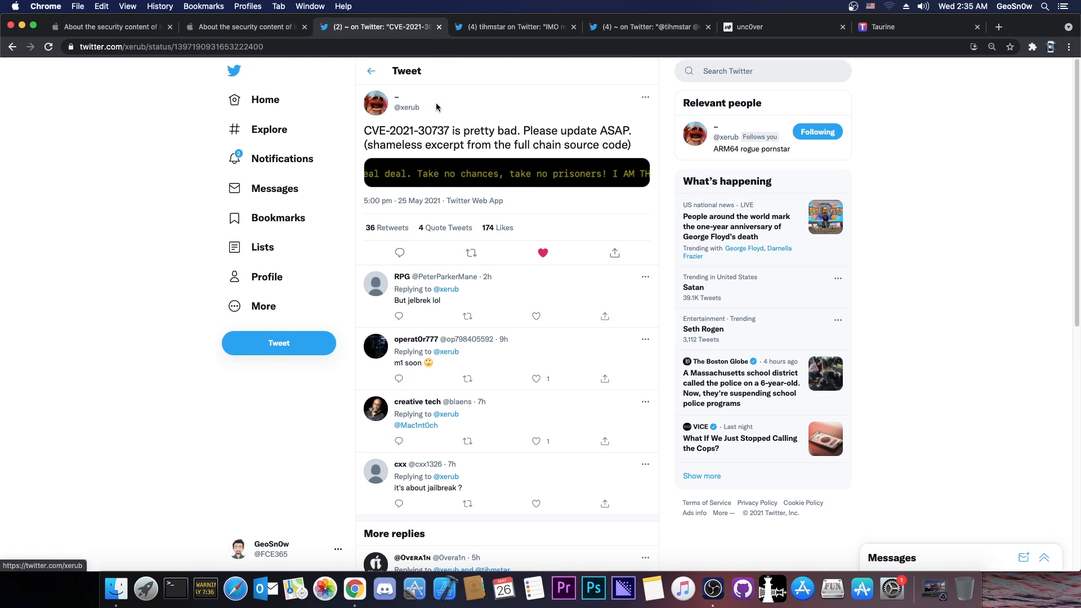
mouse_move(391, 154)
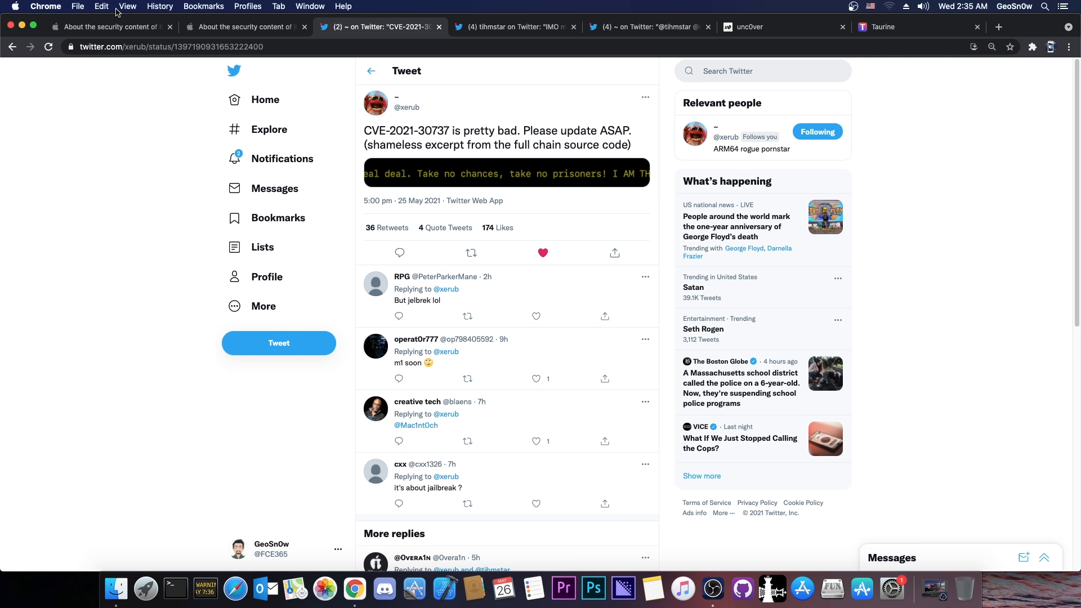
left_click(107, 27)
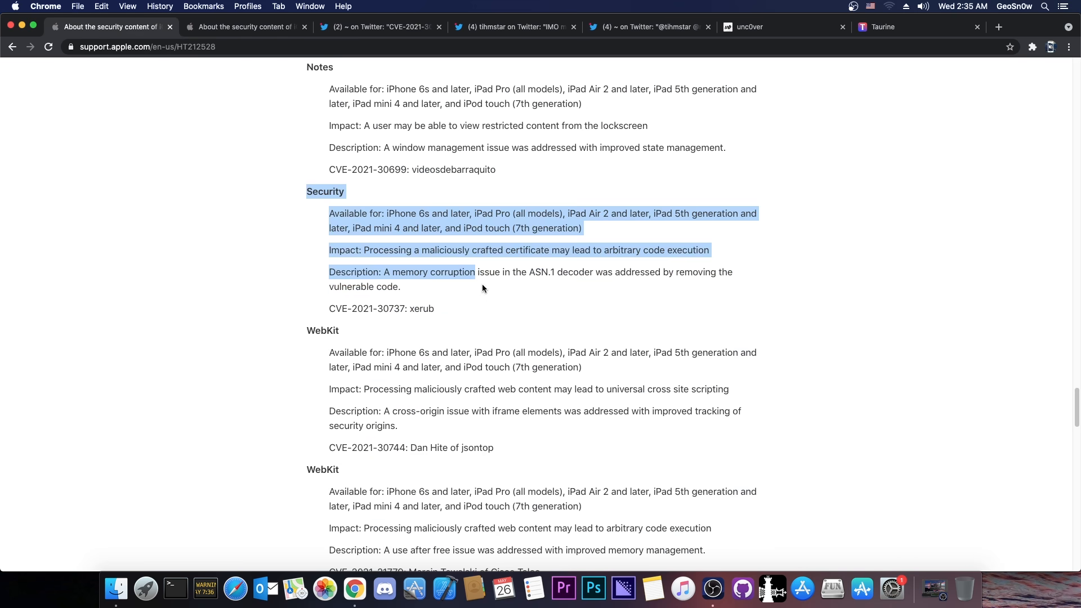
left_click(371, 268)
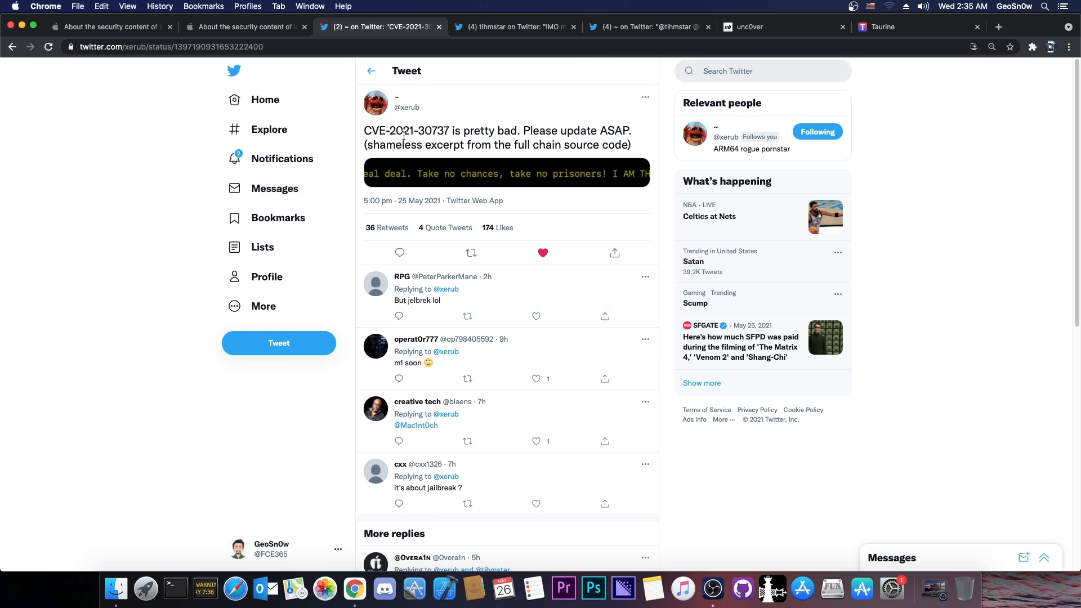
left_click(111, 27)
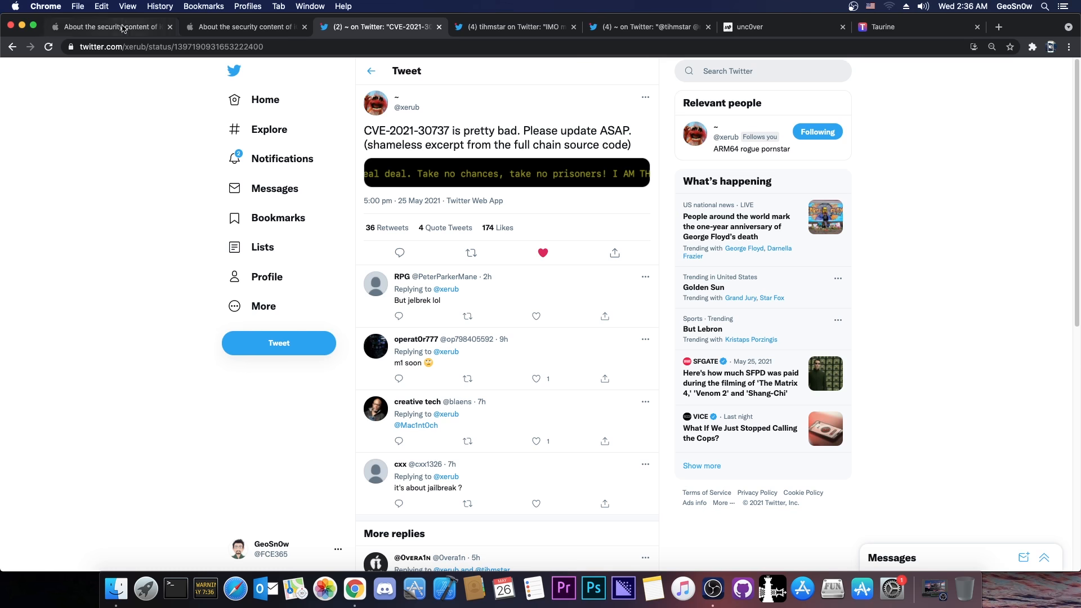
left_click(110, 26)
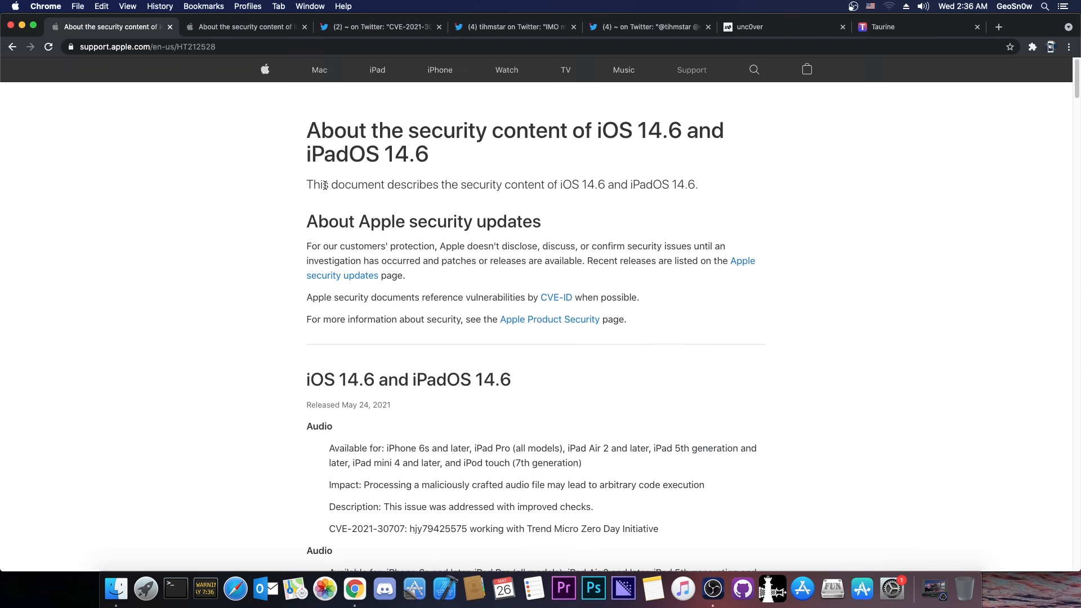
left_click(379, 27)
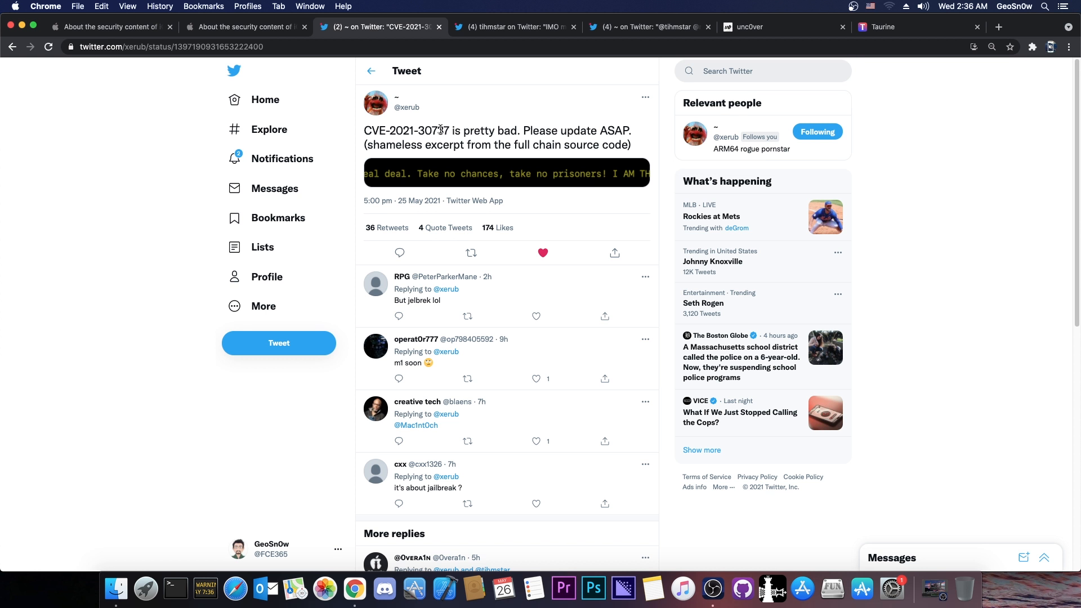
mouse_move(476, 136)
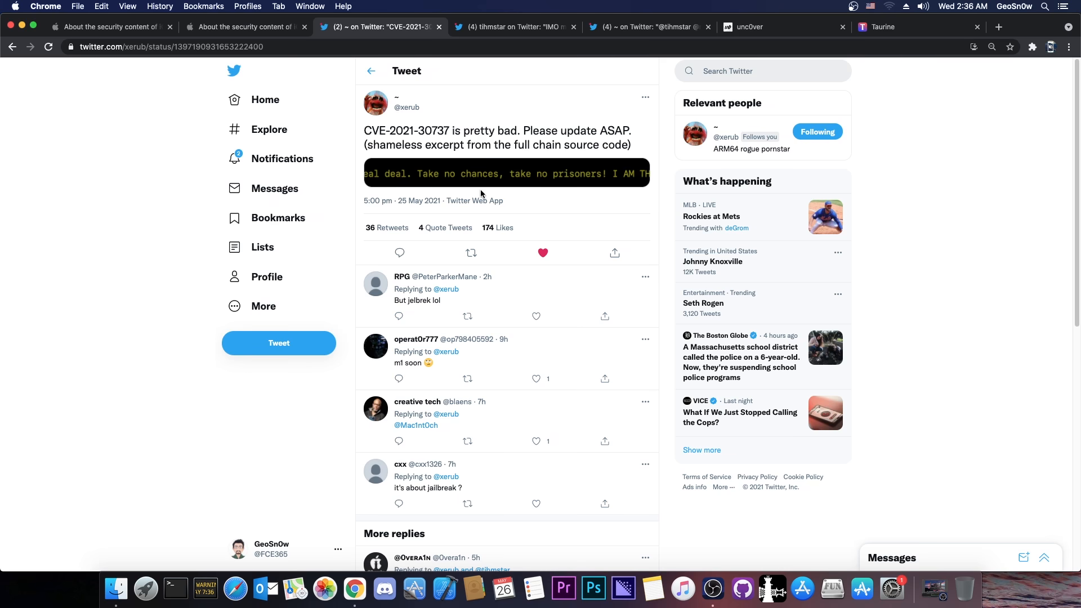
mouse_move(474, 200)
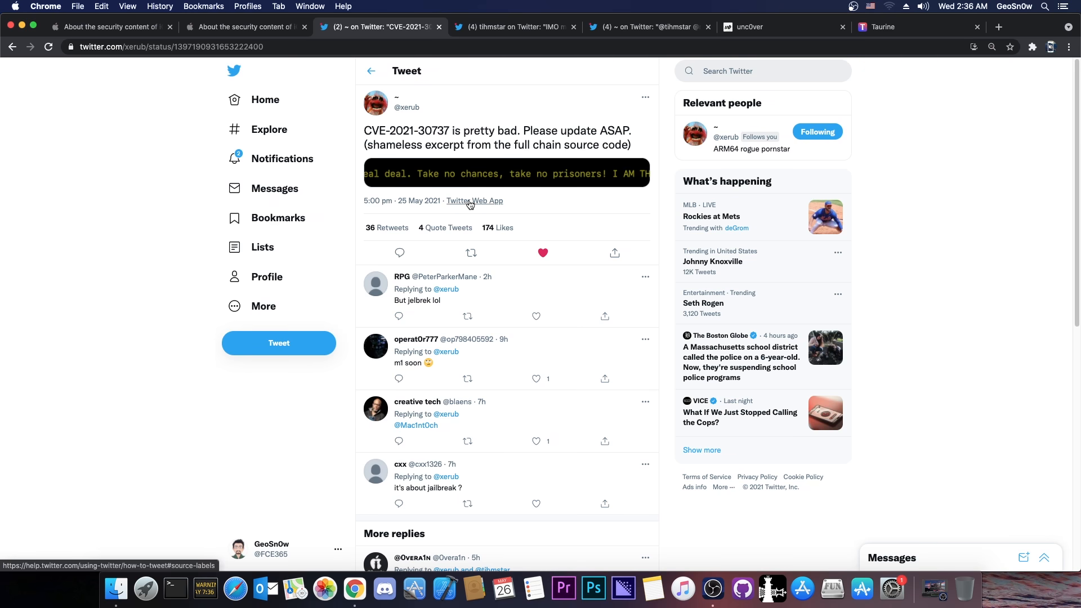
mouse_move(397, 103)
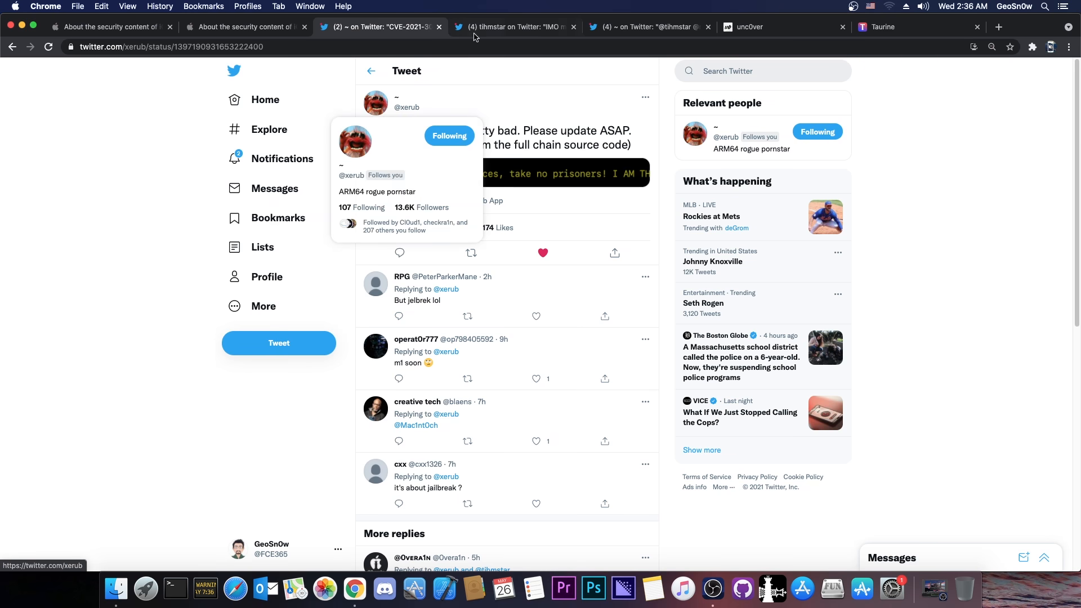
Open tihmstar's CVE tweet, then xerub's self-embargo thread, and scroll its replies
left_click(514, 27)
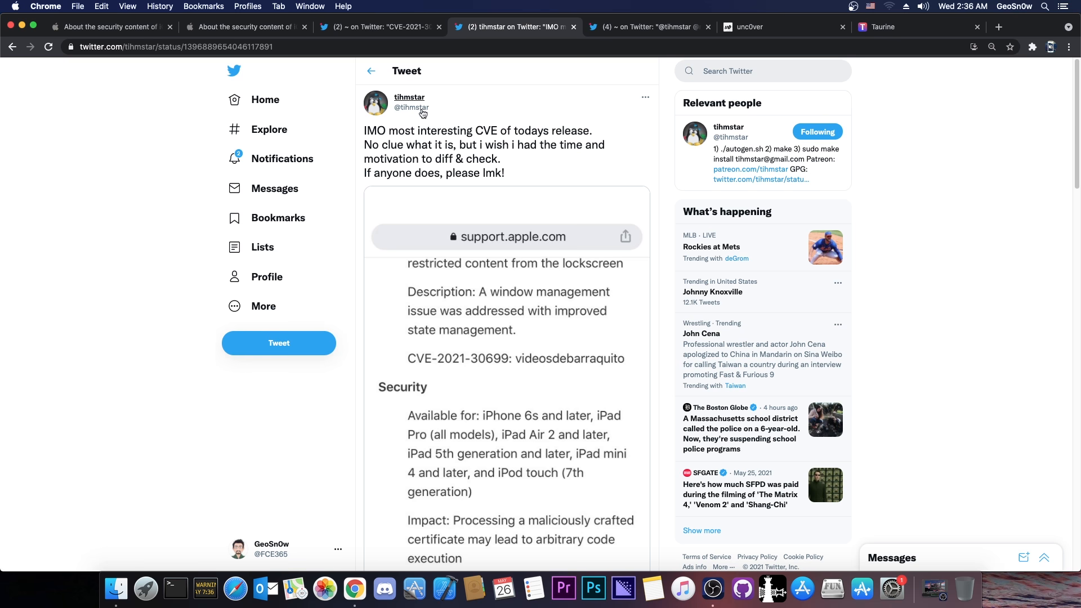
mouse_move(541, 114)
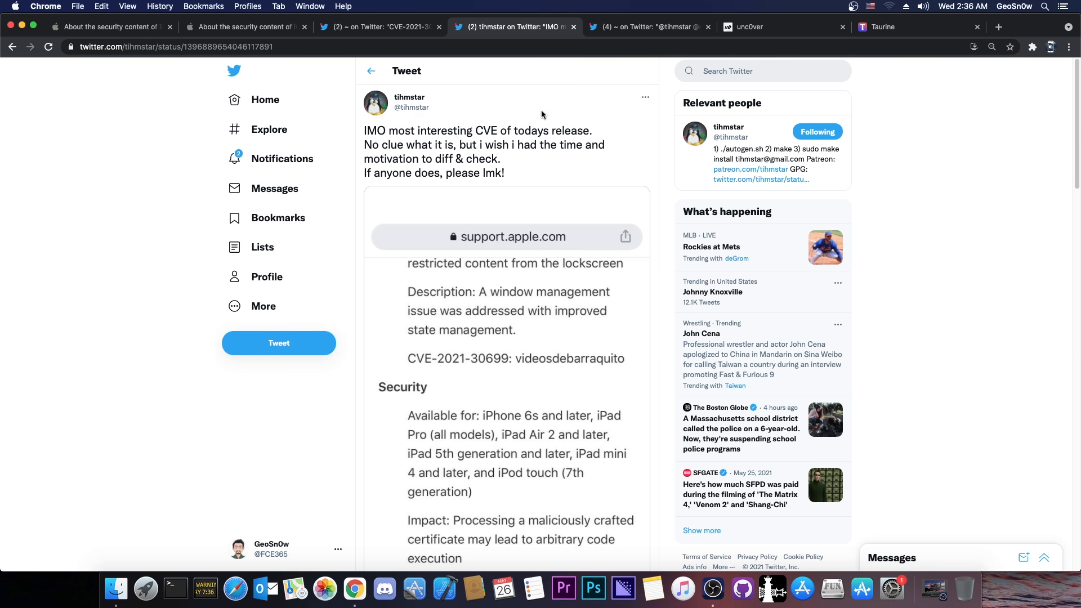
left_click(896, 27)
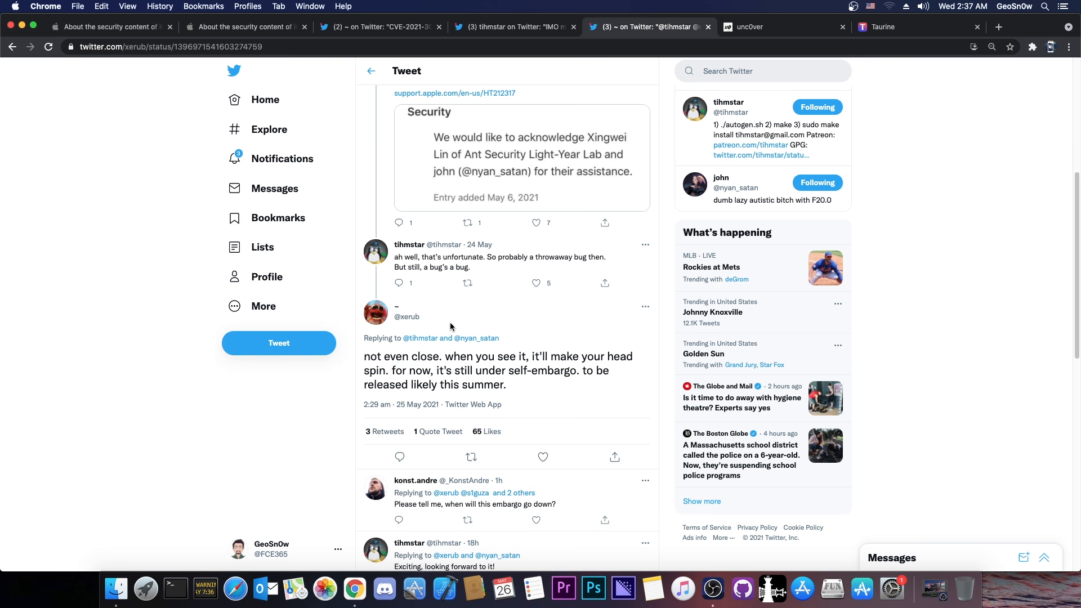
mouse_move(436, 270)
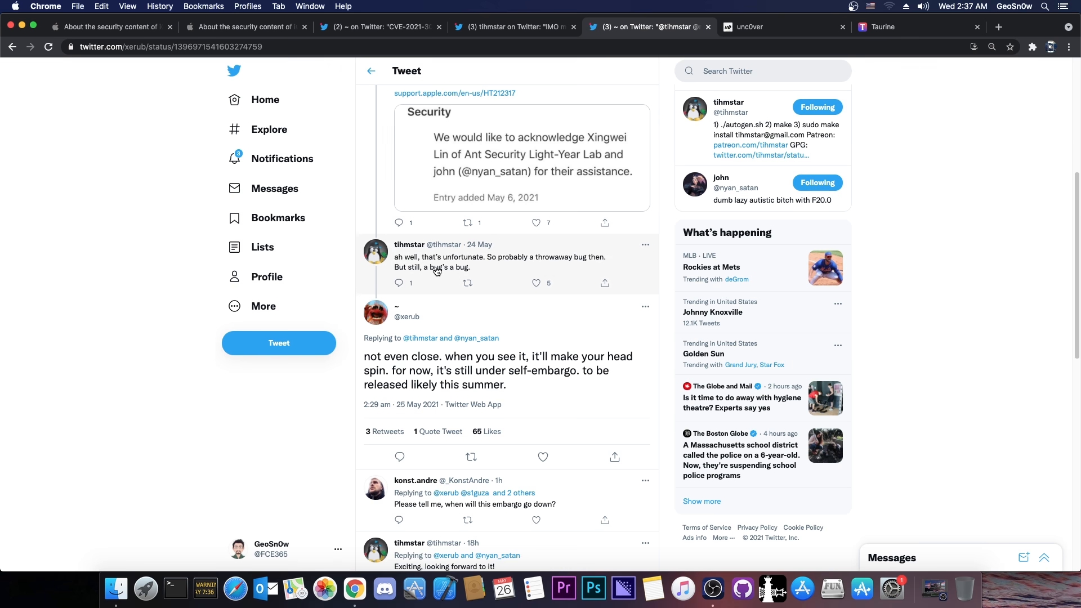
scroll("down", 3)
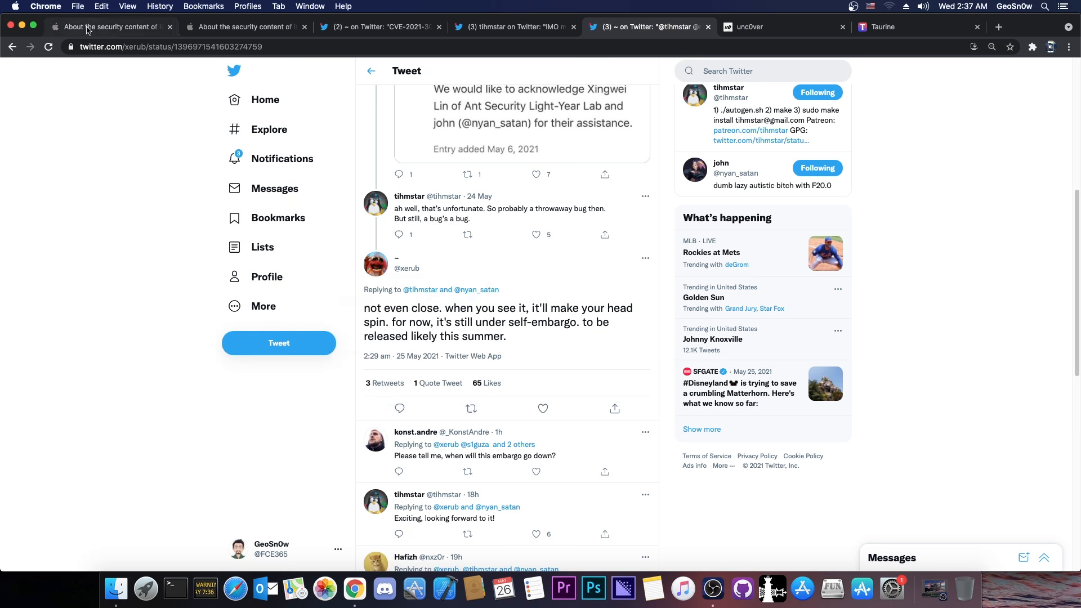
Scroll down through Apple's iOS 14.6 security notes
left_click(104, 27)
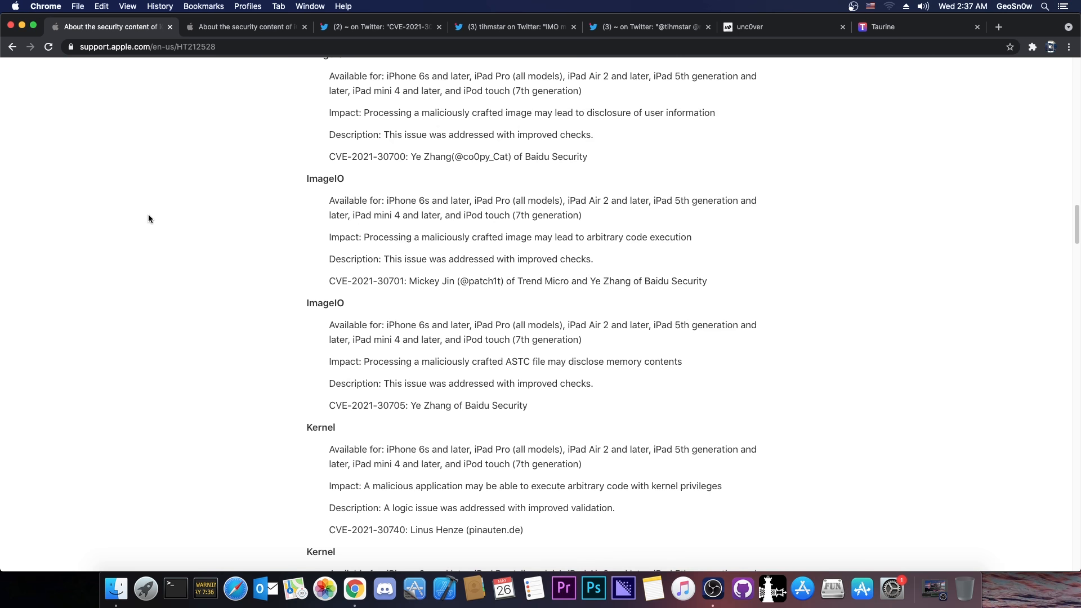
scroll("down", 3)
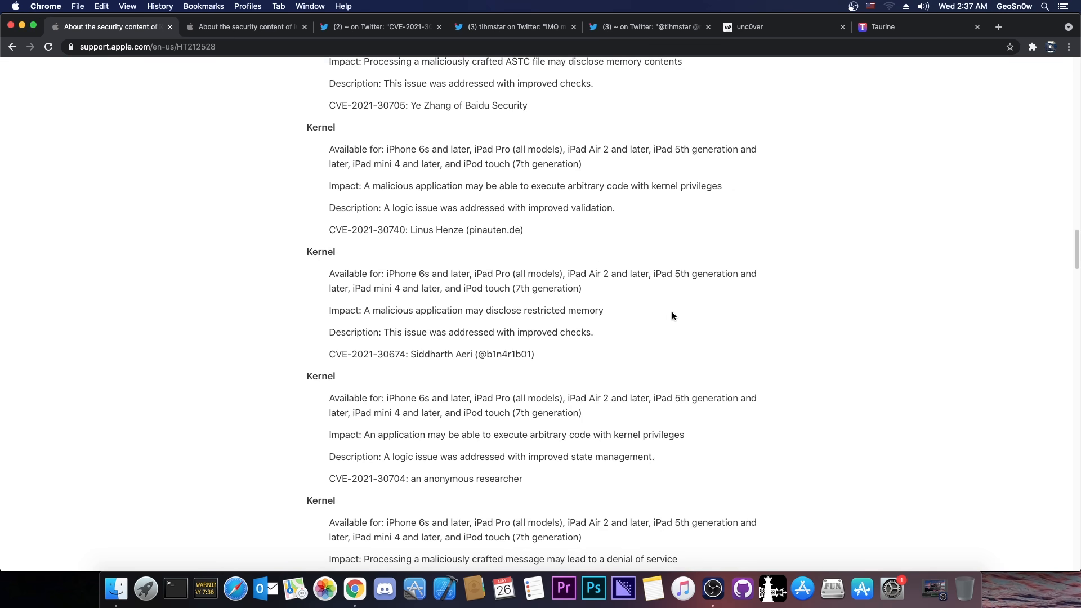
mouse_move(307, 317)
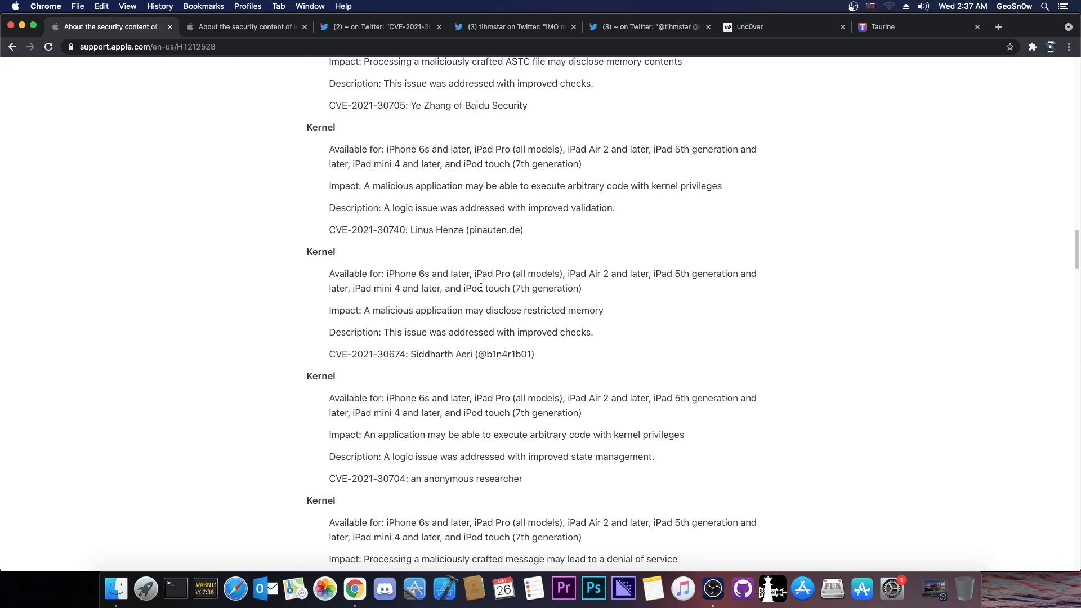
scroll("down", 3)
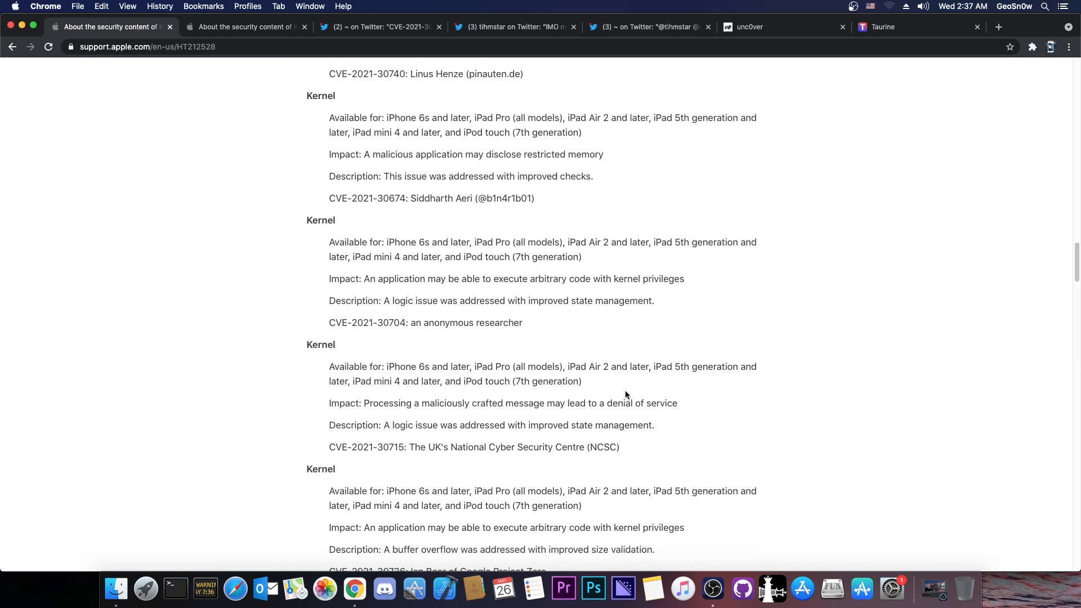
scroll("down", 3)
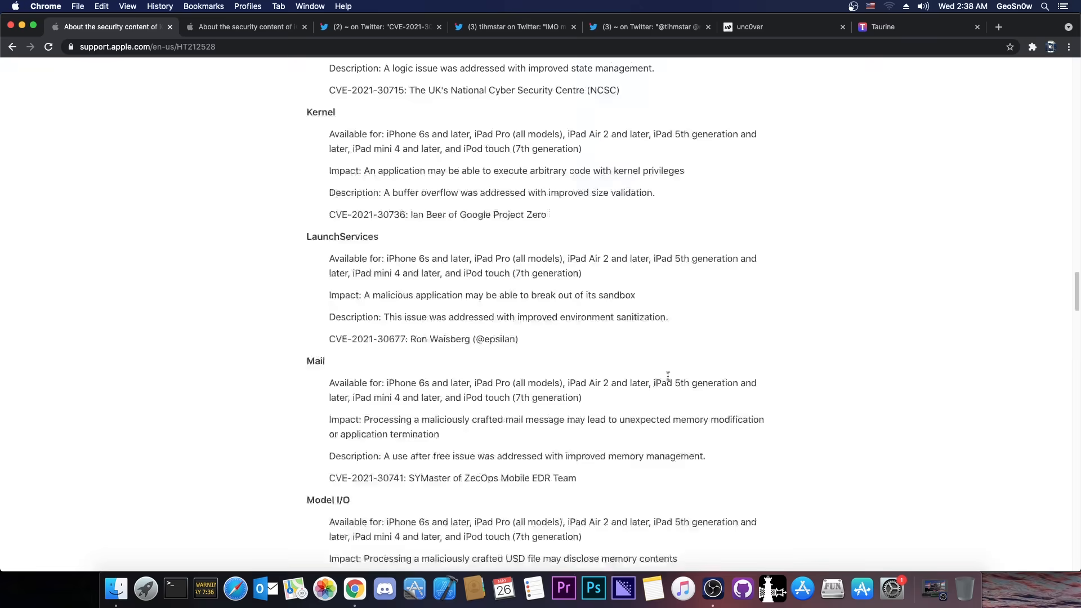
scroll("down", 3)
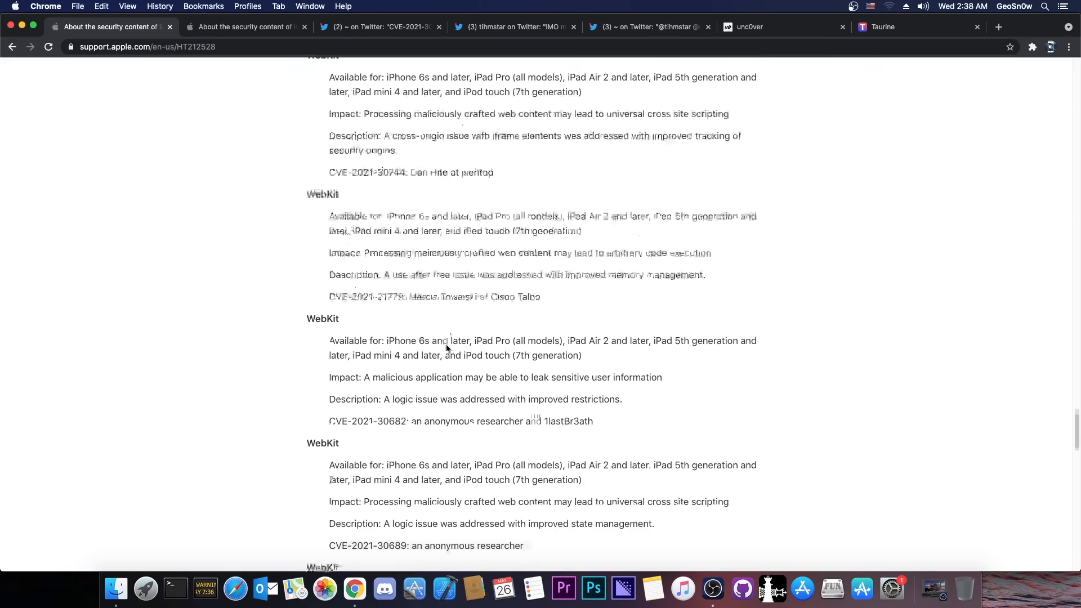
scroll("down", 3)
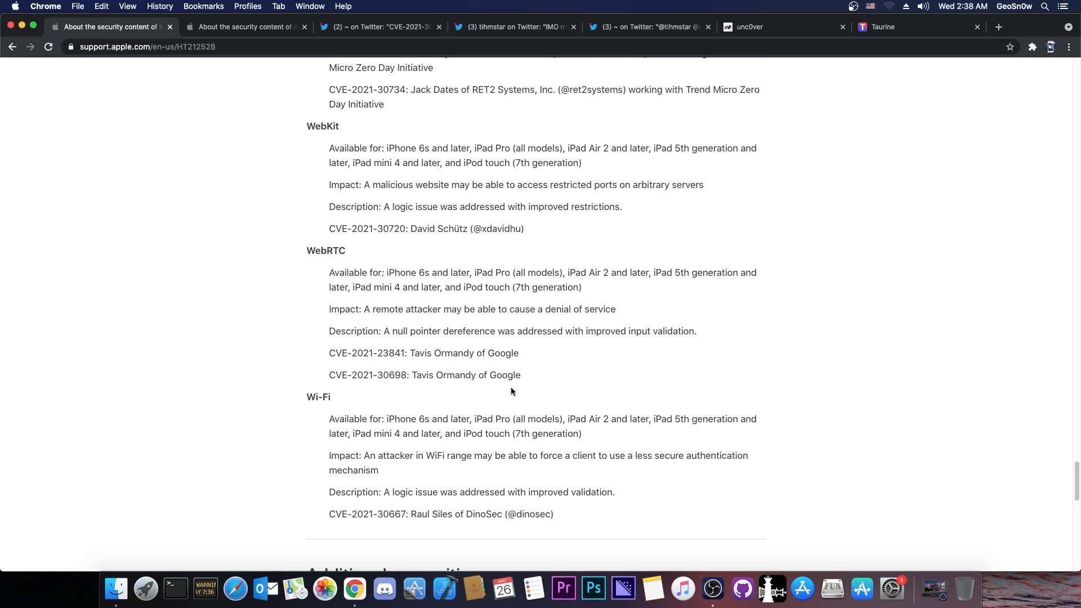
Glance at the Taurine and unc0ver jailbreak sites, then bring up the iOS 14.5 notes
left_click(749, 27)
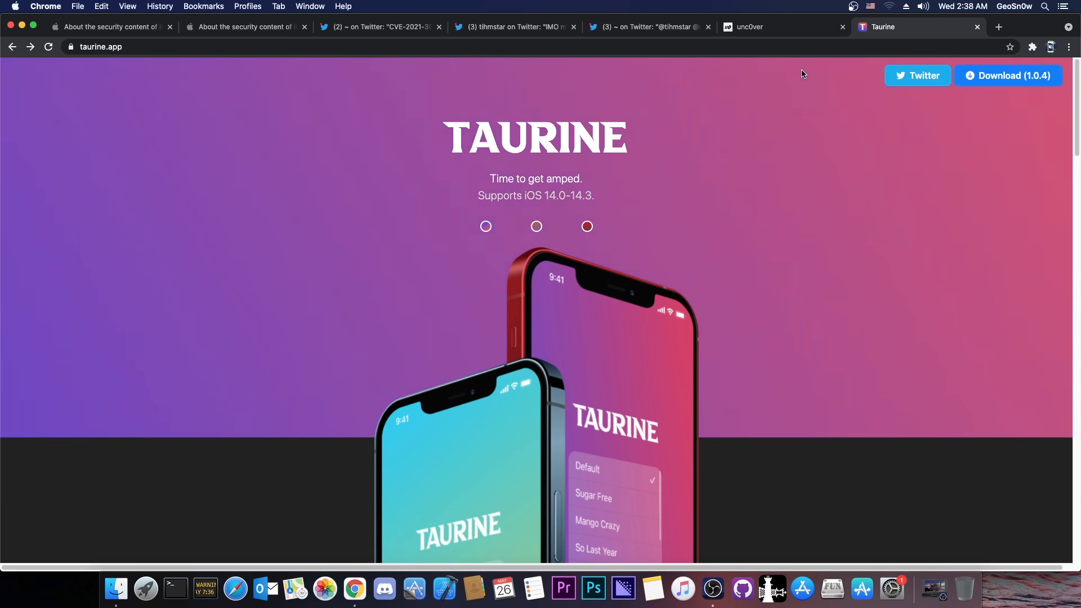
left_click(782, 27)
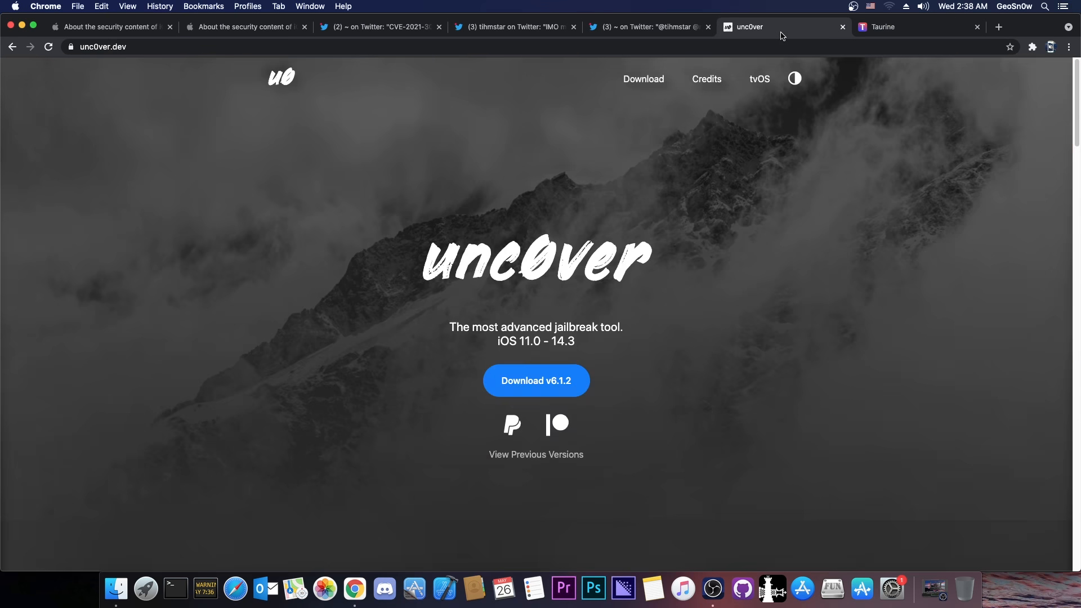
left_click(245, 27)
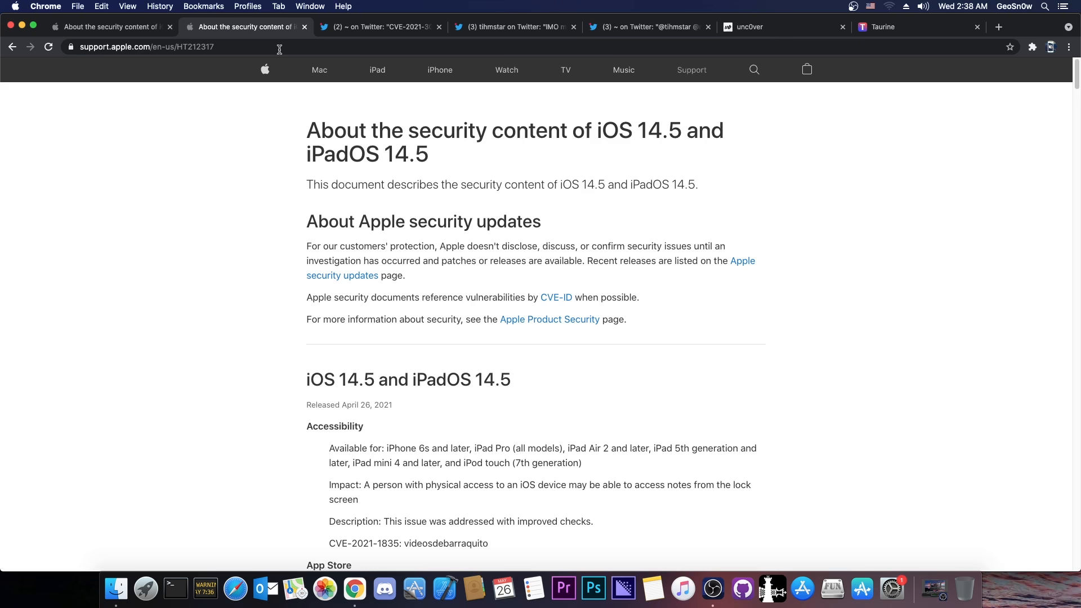
mouse_move(375, 421)
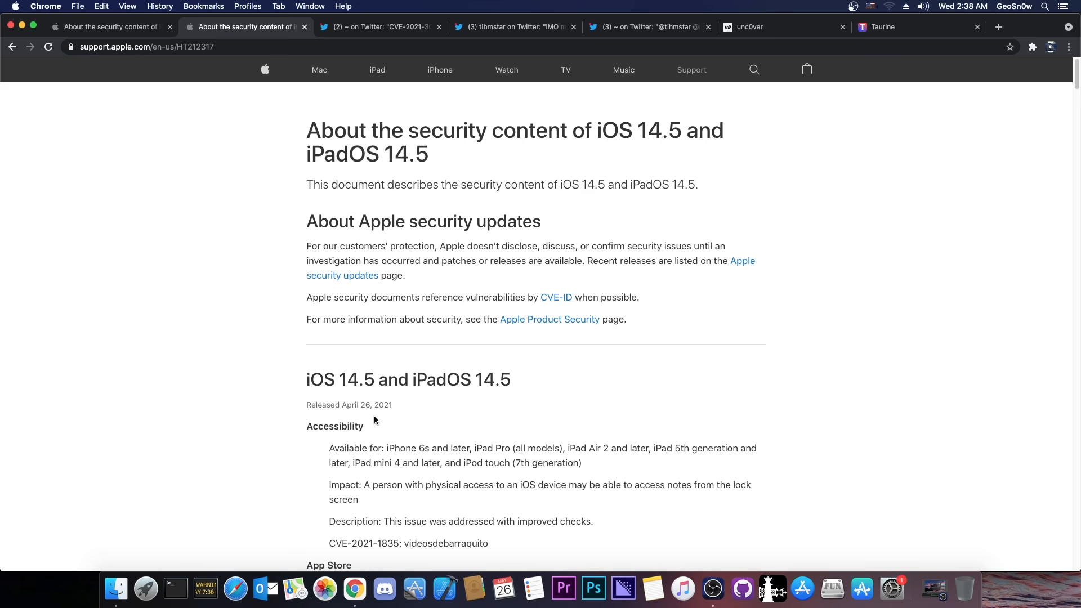
Scroll the iOS 14.5 notes (HT212317) past libxpc, highlighting the CoreAudio heading
scroll("down", 3)
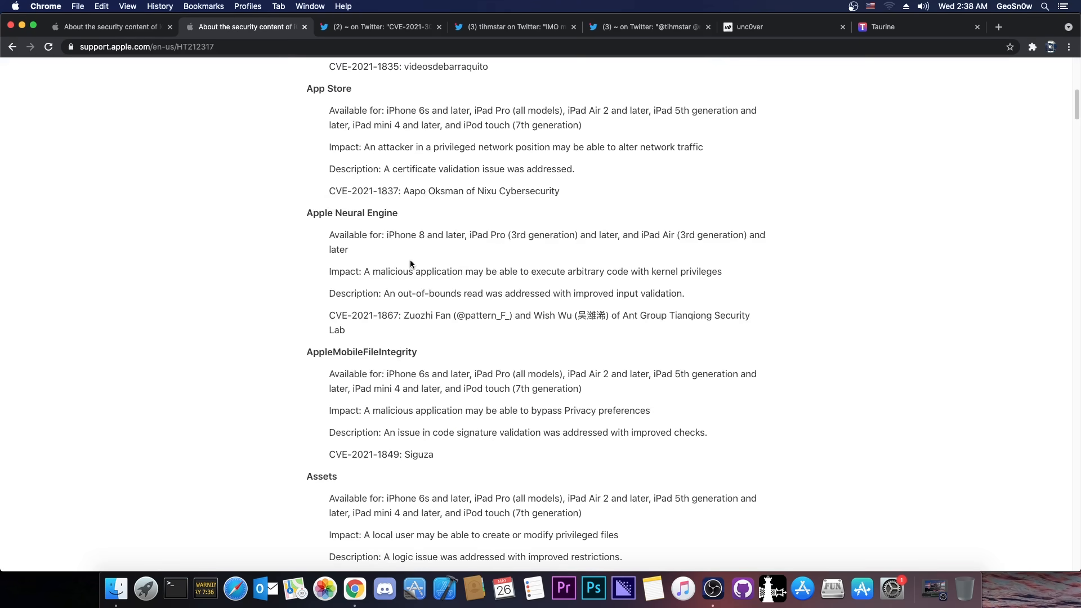
scroll("down", 3)
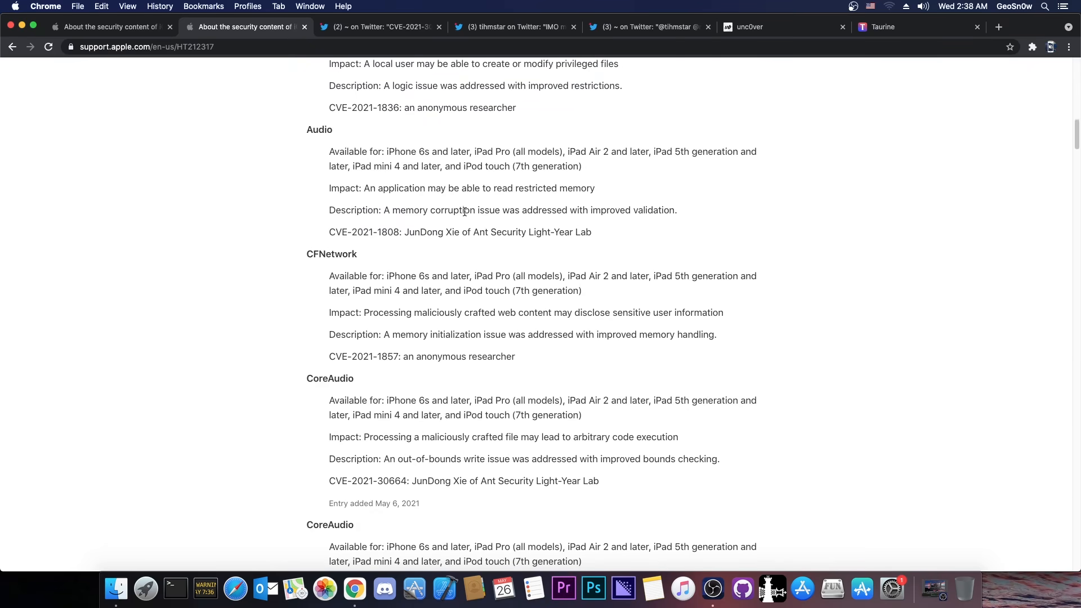
double_click(329, 378)
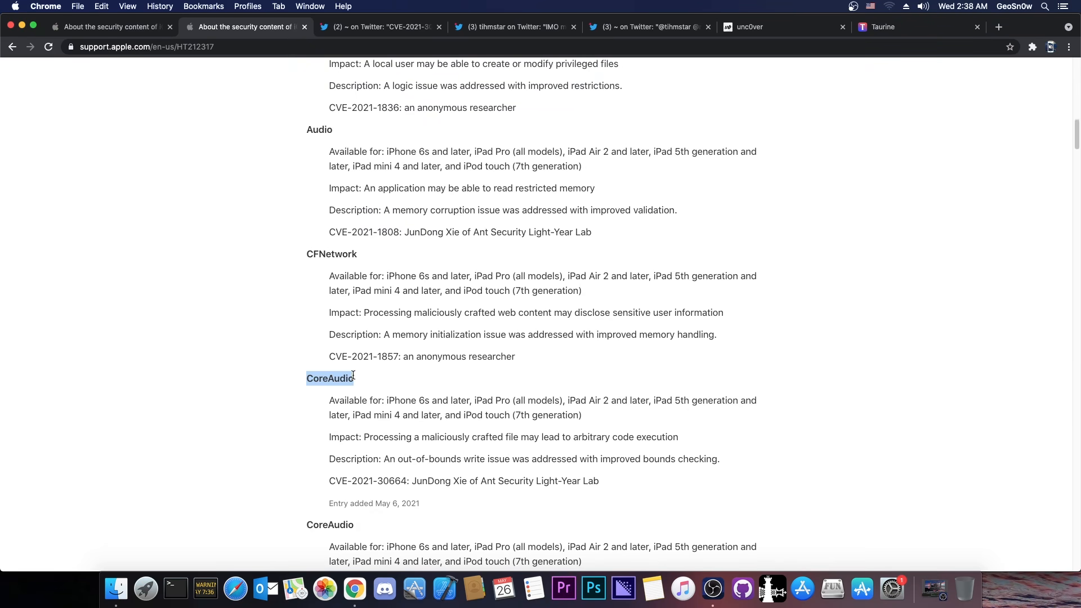
scroll("down", 3)
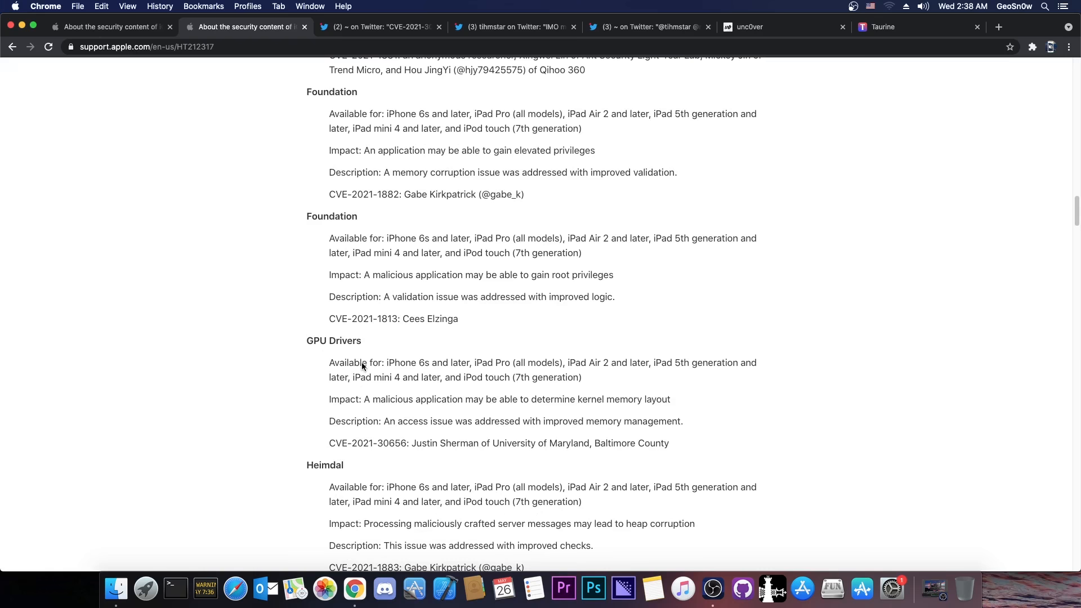
scroll("down", 3)
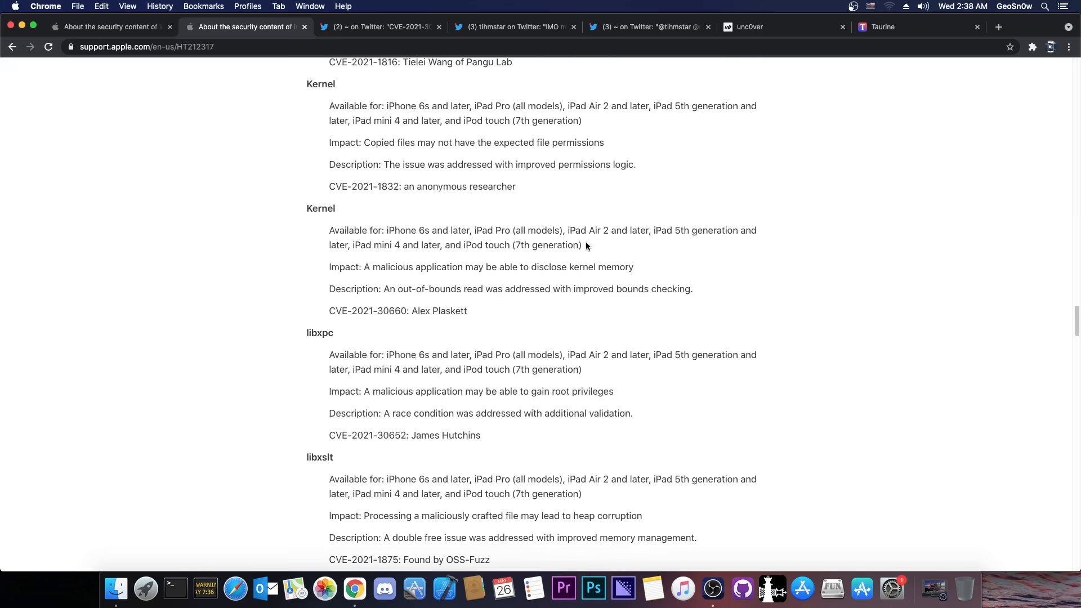
scroll("down", 3)
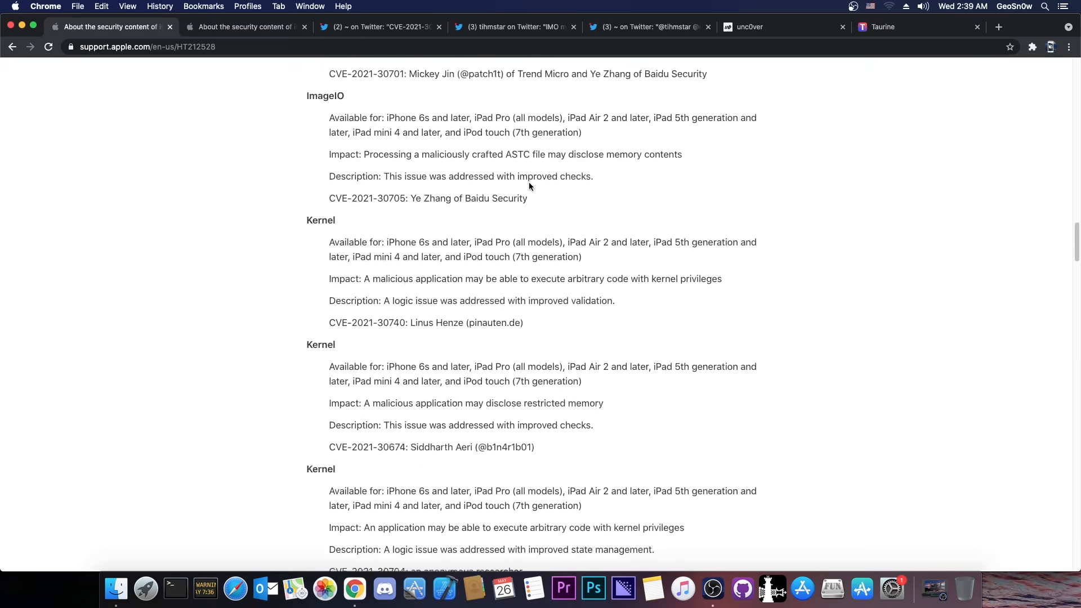
Scroll the HT212528 page up to its title and first Audio entry
scroll("up", 3)
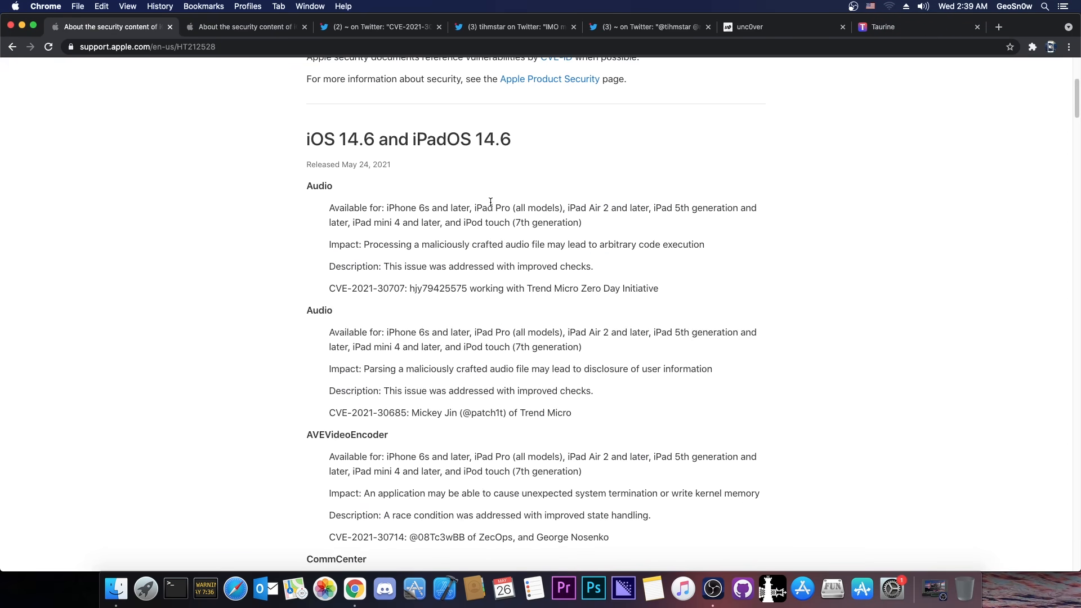
scroll("up", 3)
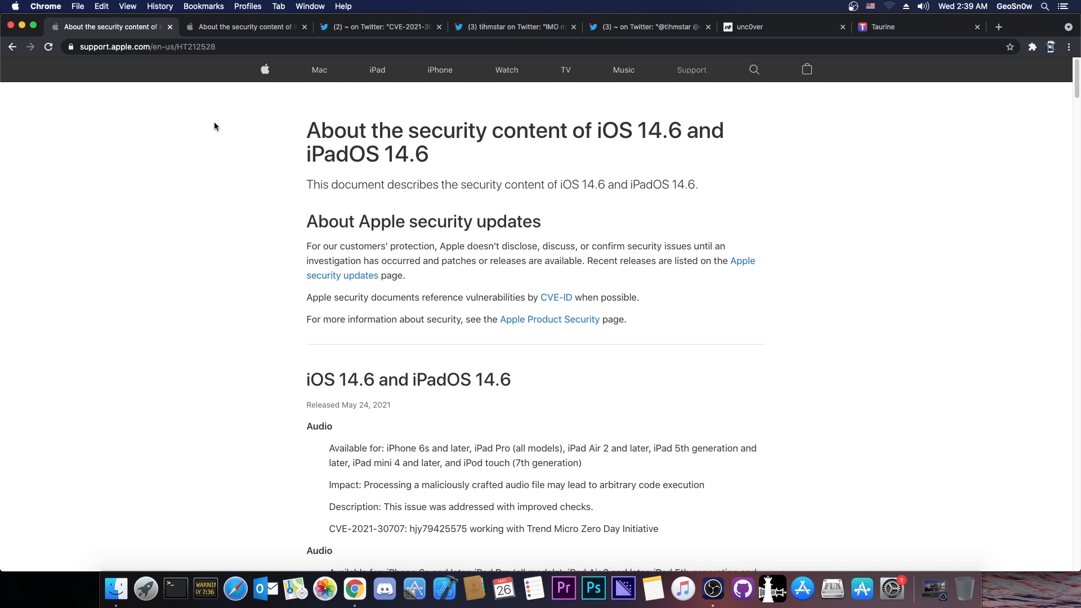
mouse_move(591, 143)
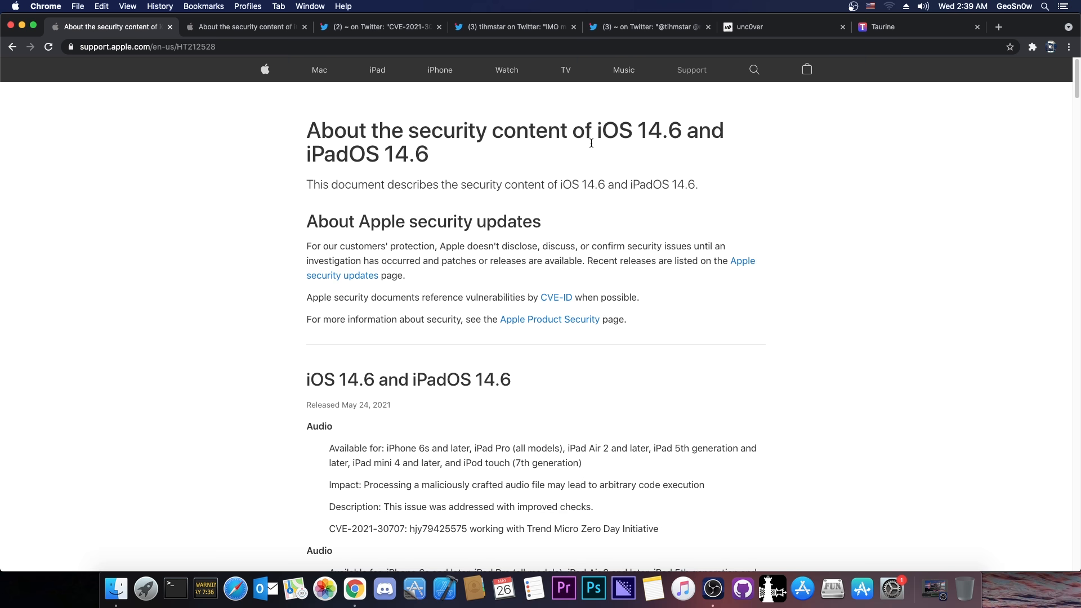
View the unc0ver site, then close Chrome to reveal the macOS desktop
left_click(750, 27)
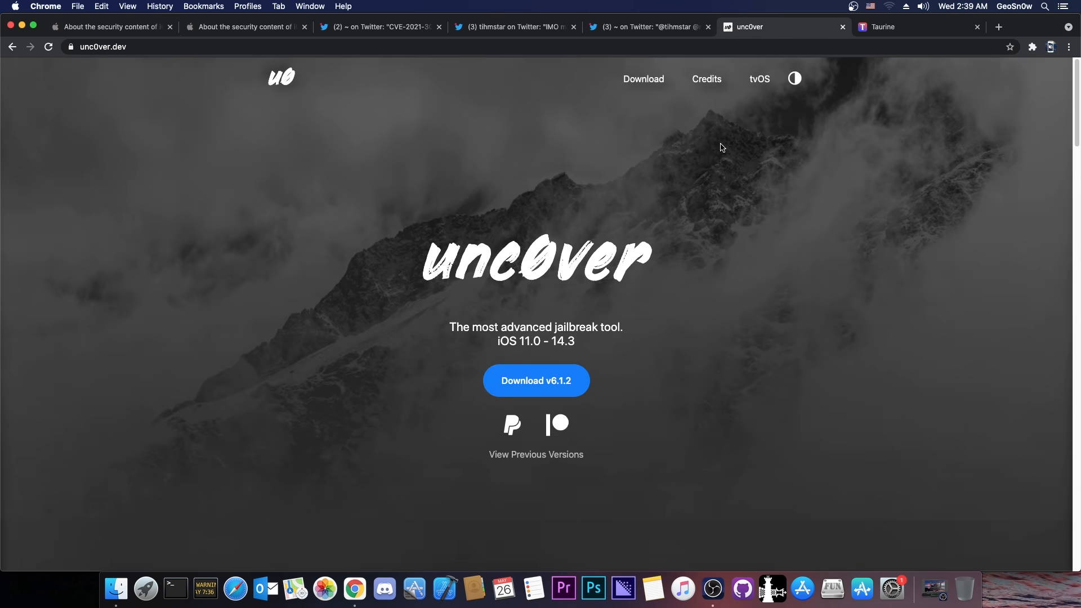
mouse_move(662, 129)
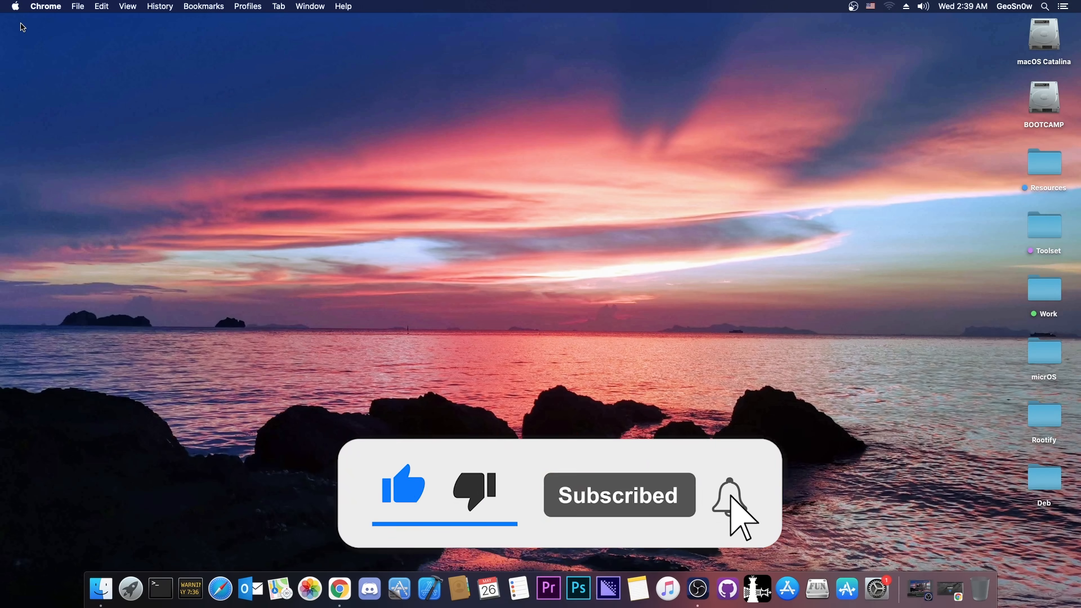
left_click(729, 495)
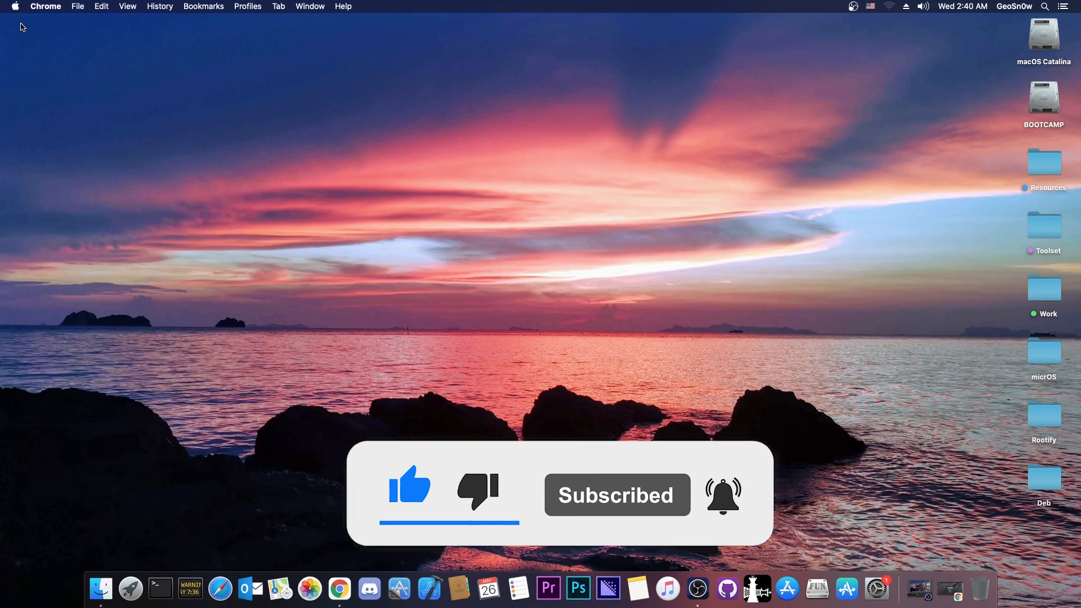